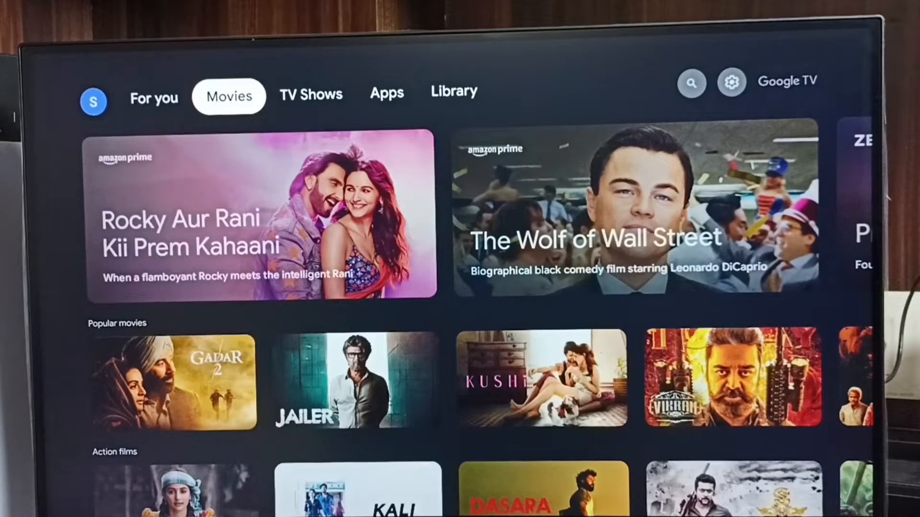
# Bring up the quick settings panel from the home screen's top bar
pyautogui.click(310, 94)
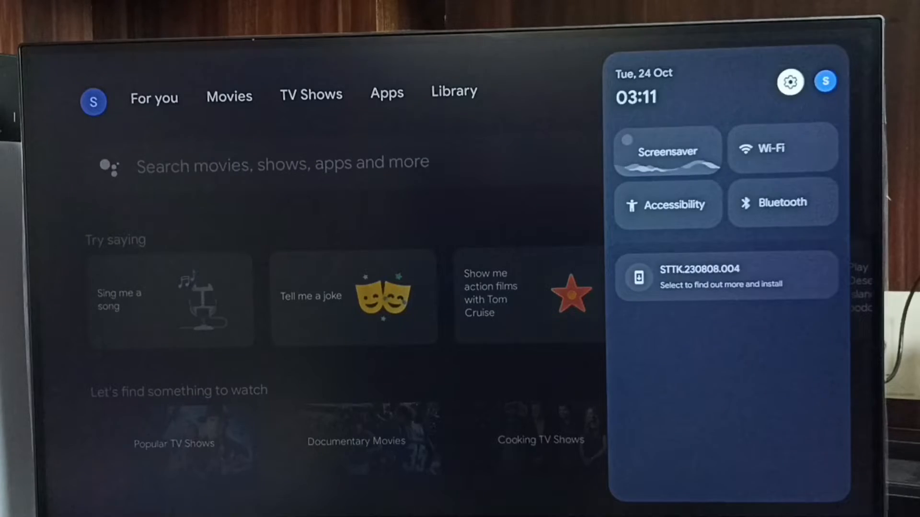
# Reach the Resolution list under Settings > Display and sound, with 4K 50Hz currently selected
pyautogui.click(790, 82)
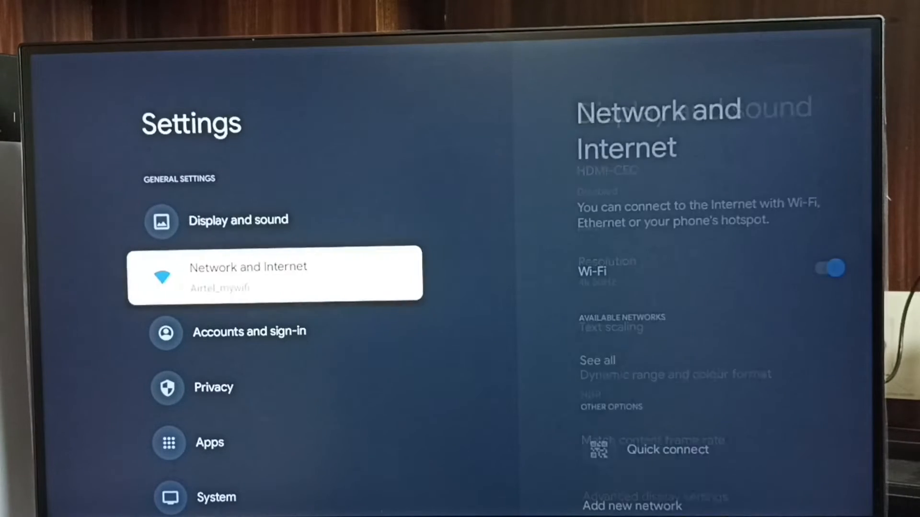
pyautogui.press('Up')
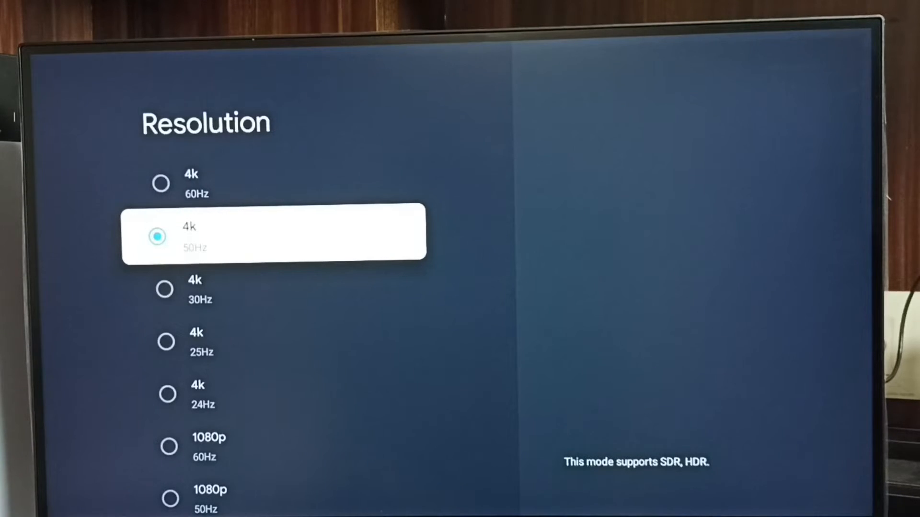
# Choose 1080p 60Hz from the Resolution list, replacing 4K 50Hz
pyautogui.scroll(-3)
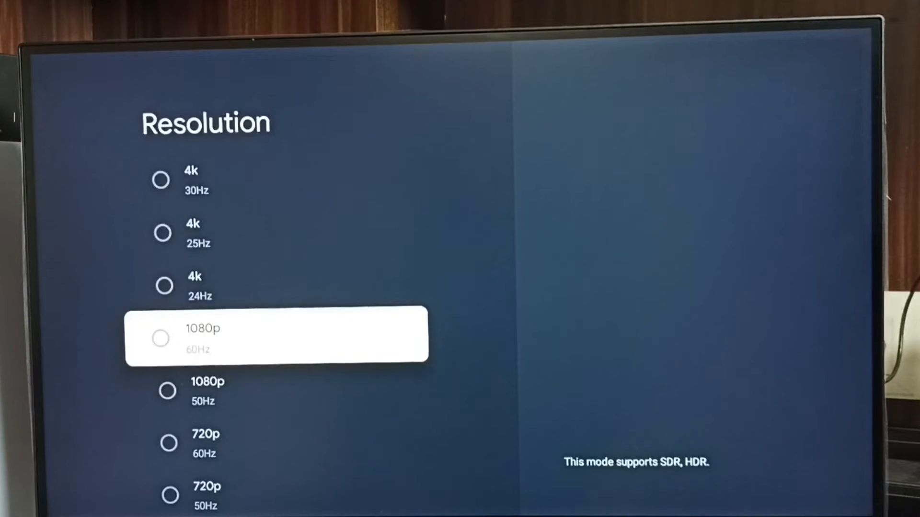
pyautogui.scroll(-3)
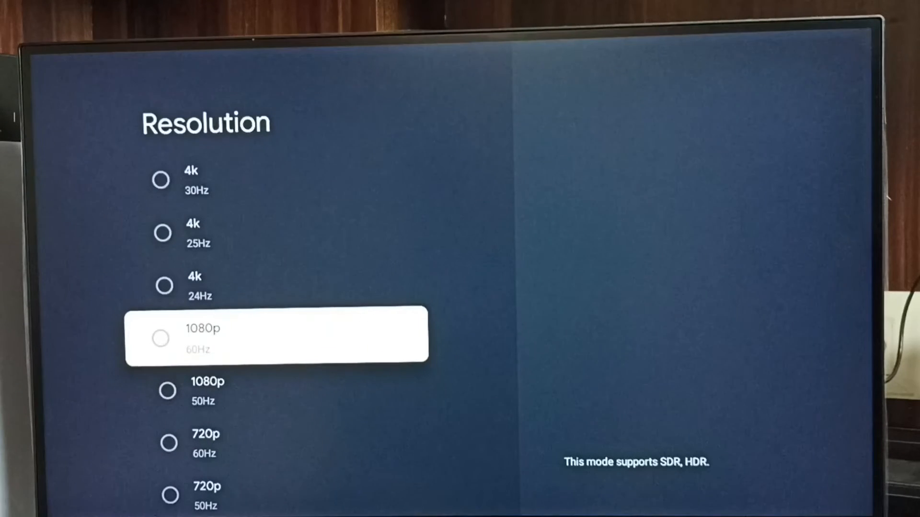
pyautogui.click(160, 338)
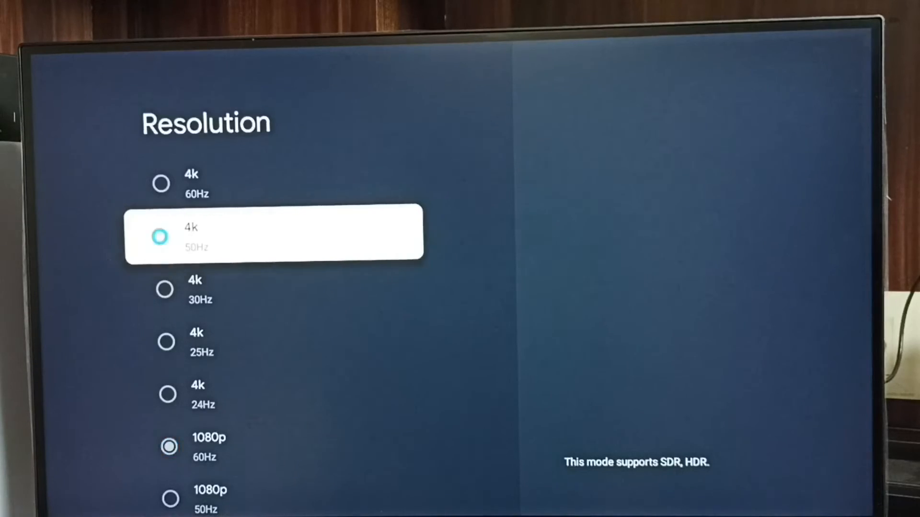
# Switch back to 4K 50Hz and confirm it in the 'Resolution has been changed' dialog
pyautogui.click(274, 232)
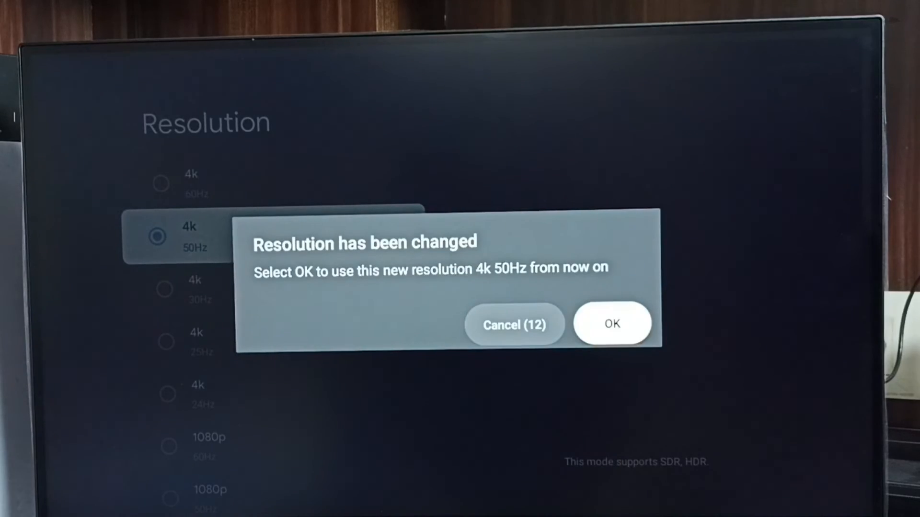
pyautogui.click(612, 324)
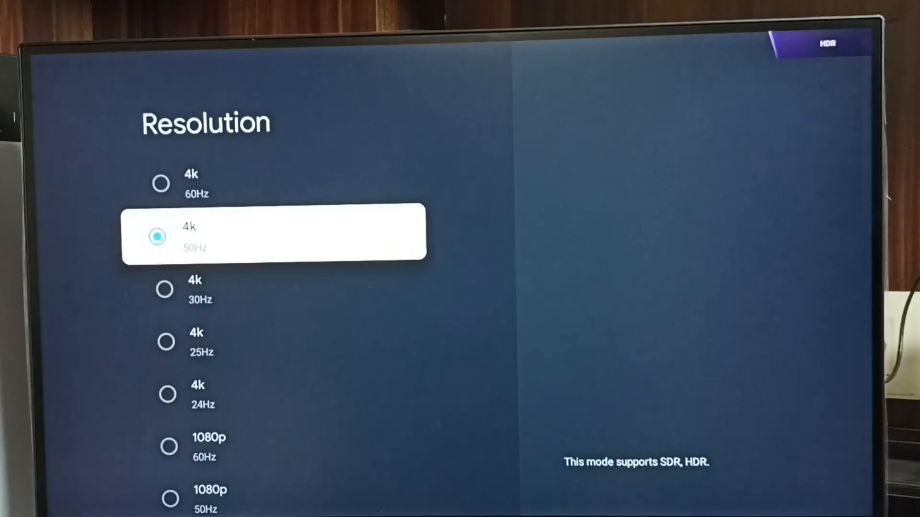